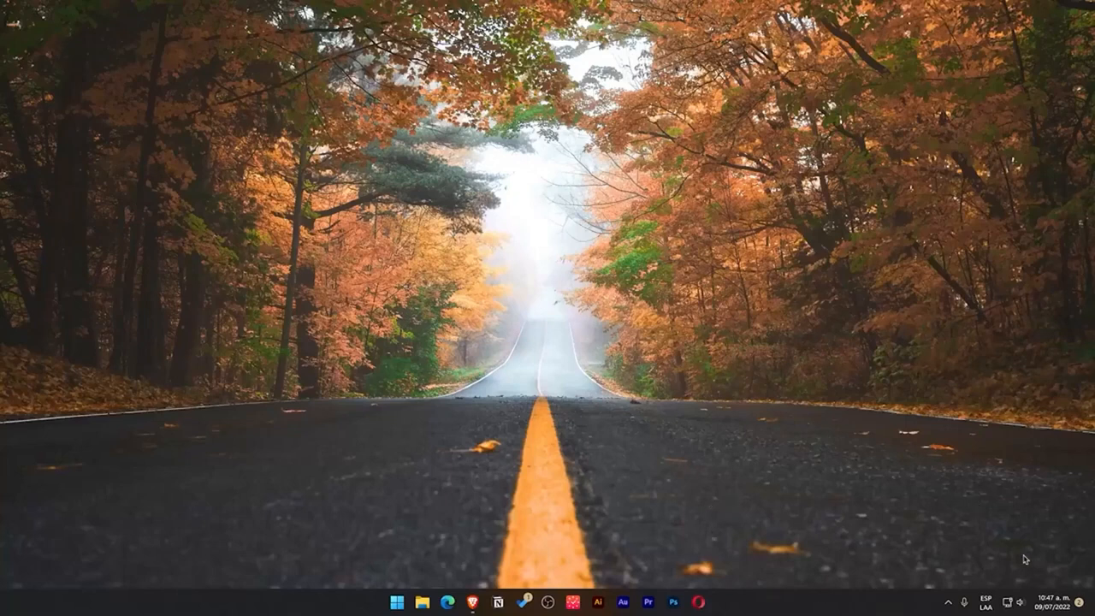
{"action": "mouse_move", "coordinate": [448, 448]}
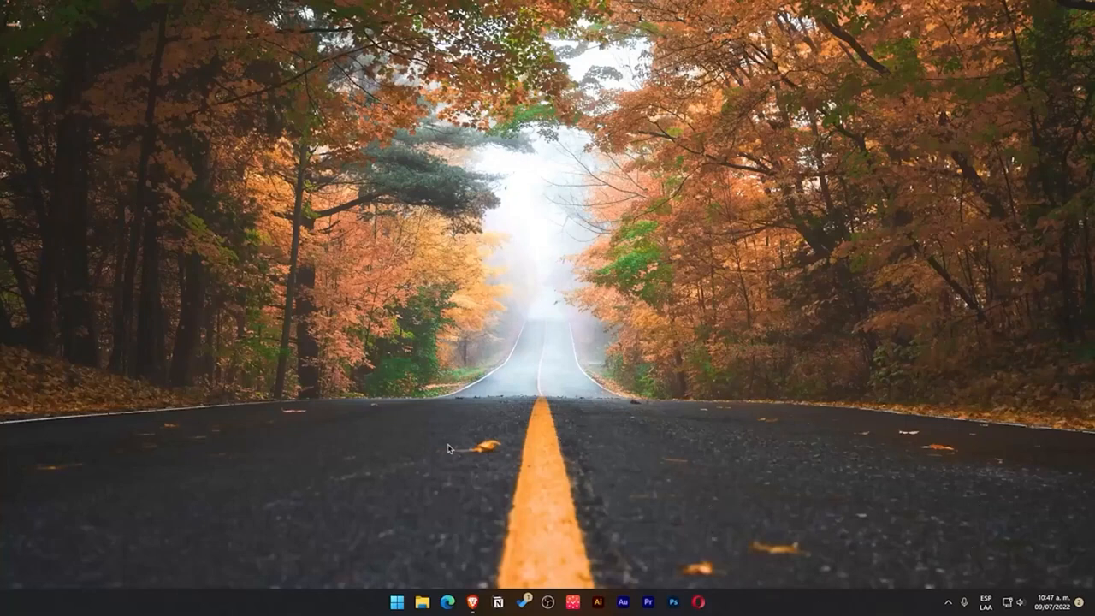
{"action": "mouse_move", "coordinate": [700, 527]}
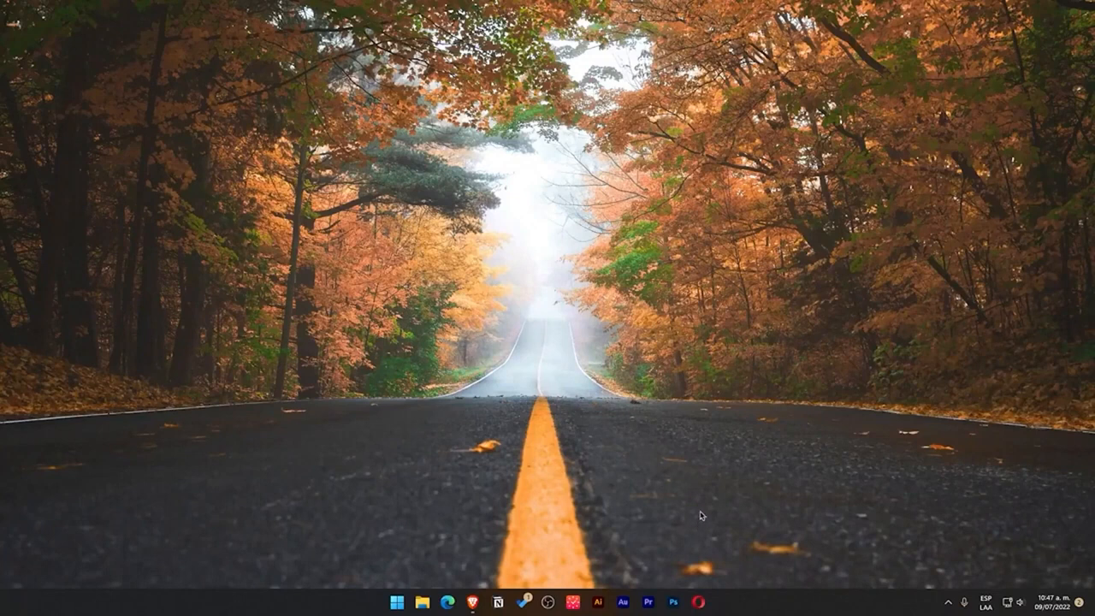
{"action": "mouse_move", "coordinate": [512, 366]}
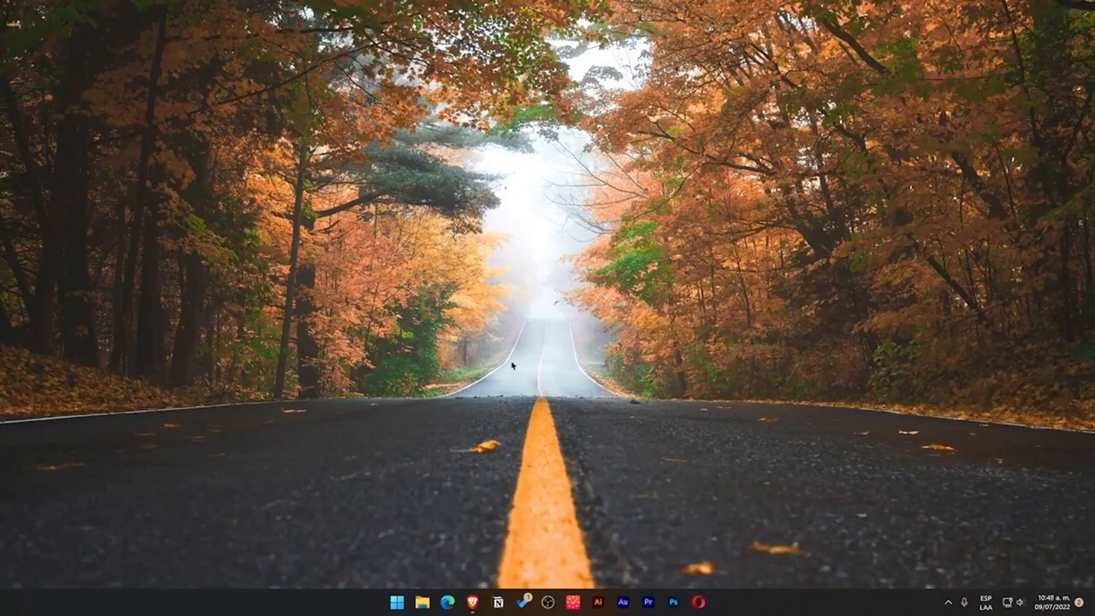
{"action": "mouse_move", "coordinate": [808, 373]}
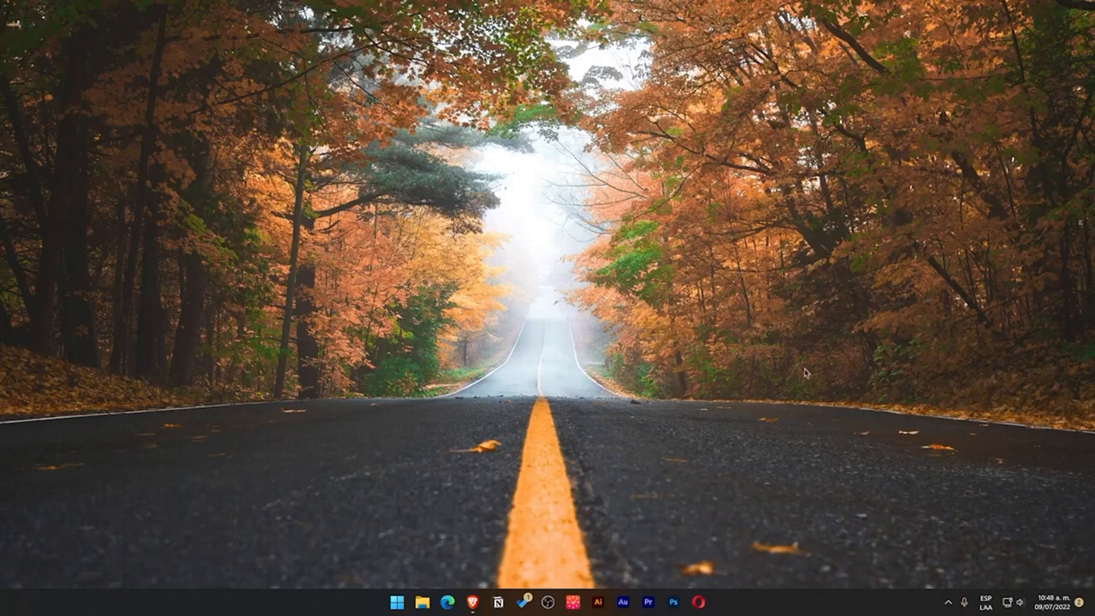
{"action": "mouse_move", "coordinate": [318, 328]}
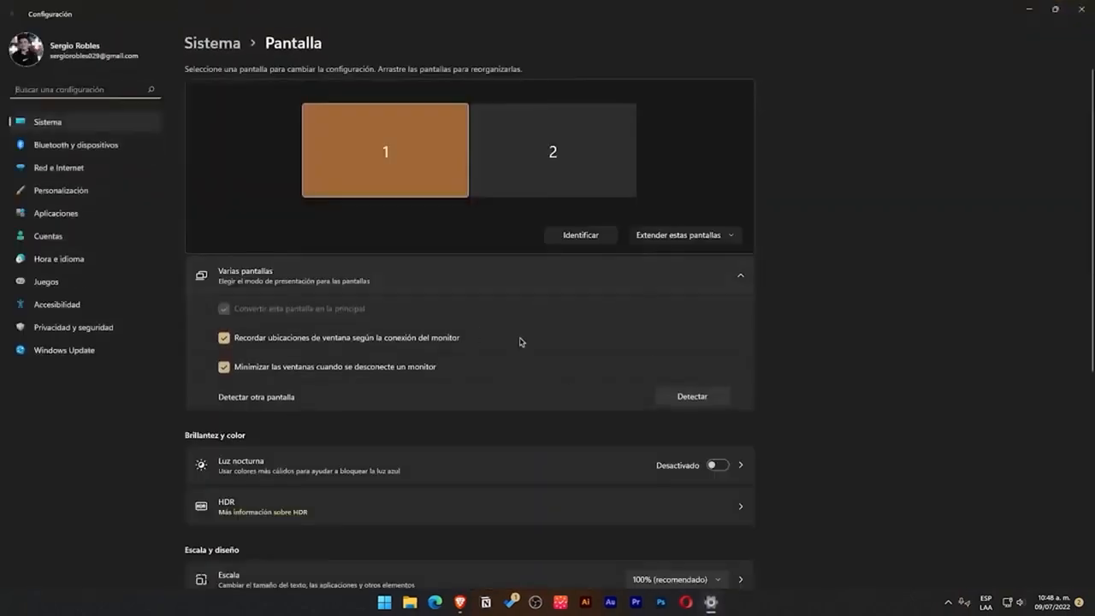
{"action": "mouse_move", "coordinate": [154, 284]}
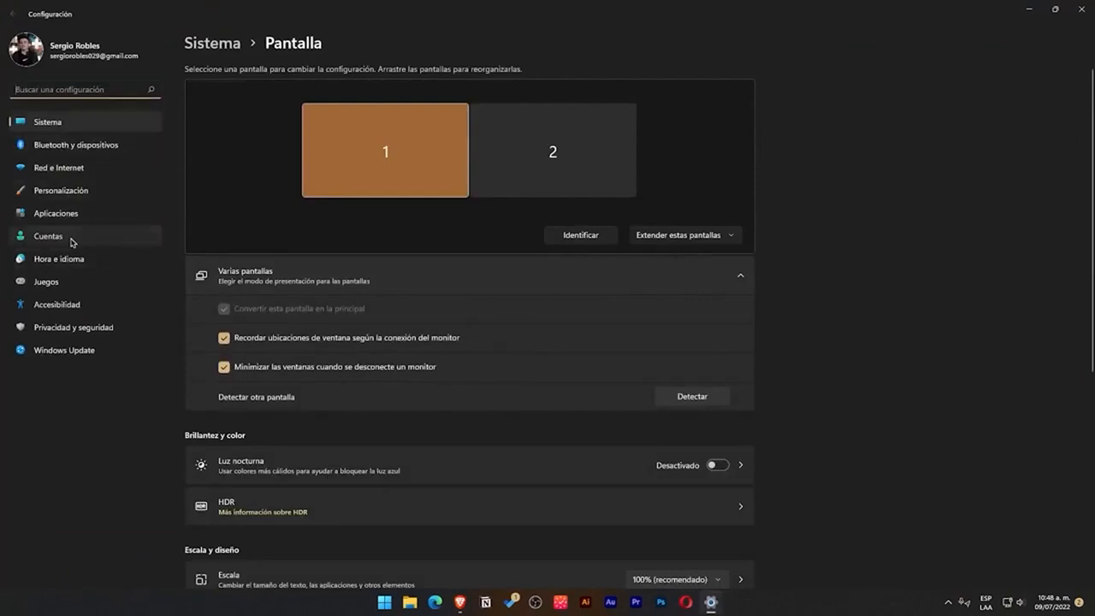
Step: Show the Cuentas page with the account summary and account options
{"action": "left_click", "coordinate": [48, 236]}
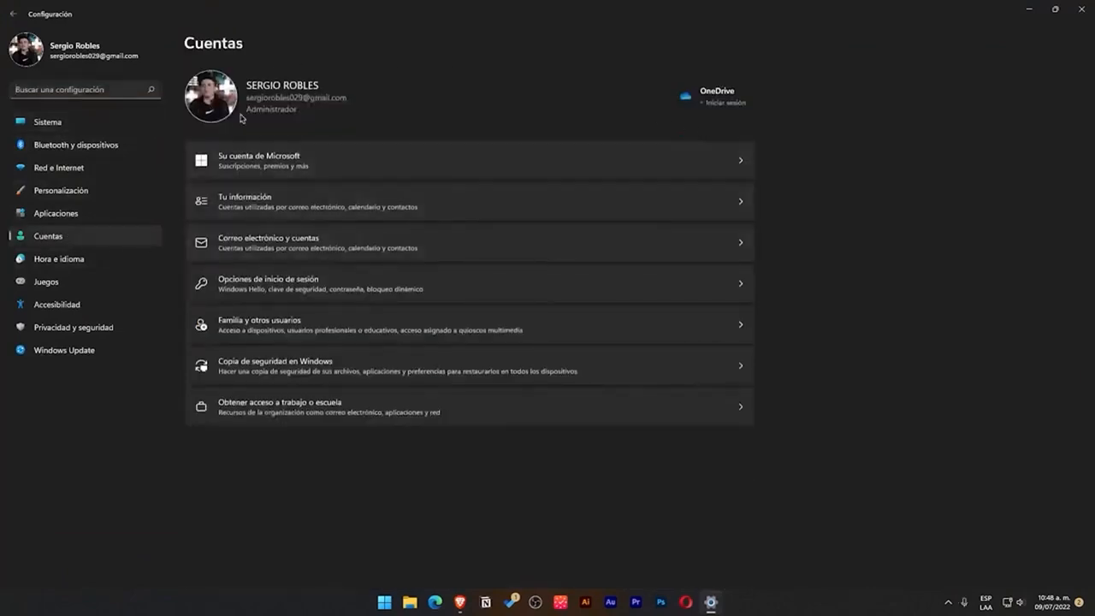
{"action": "mouse_move", "coordinate": [373, 137]}
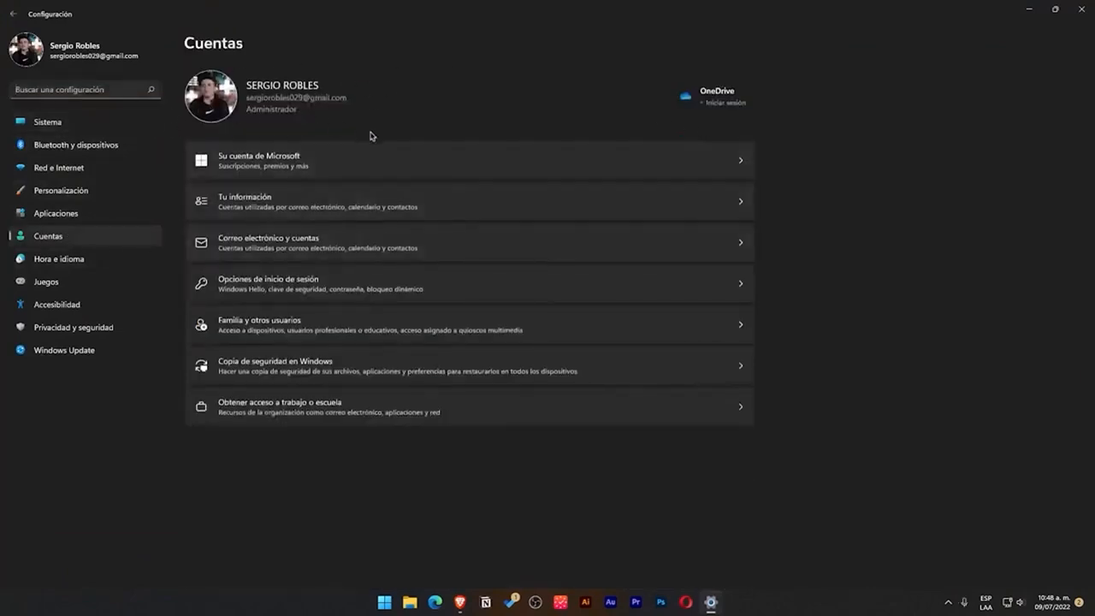
{"action": "mouse_move", "coordinate": [315, 125]}
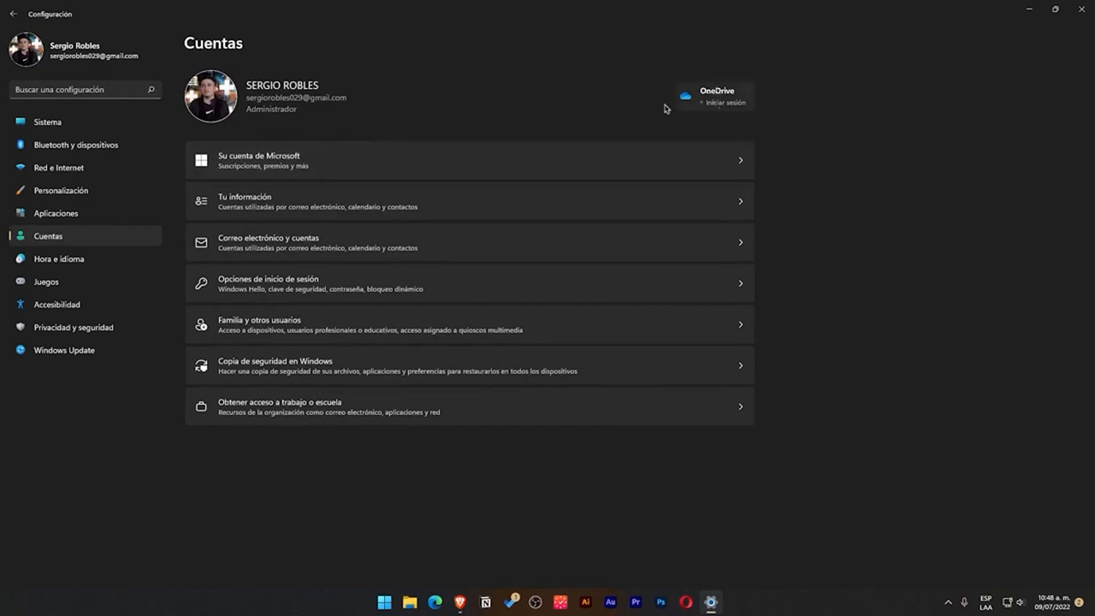
{"action": "mouse_move", "coordinate": [503, 118]}
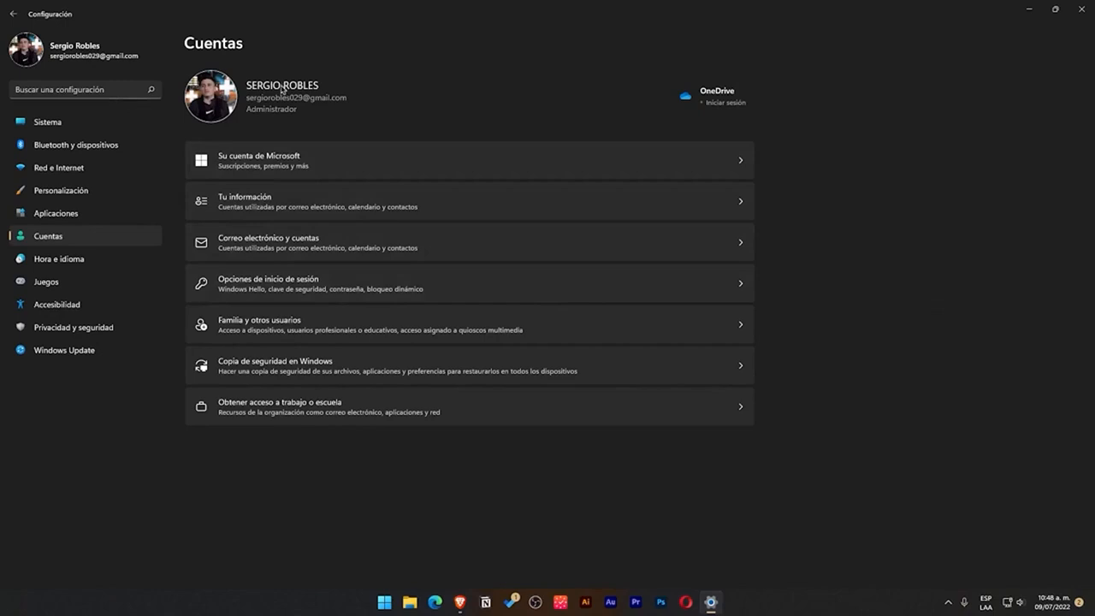
{"action": "mouse_move", "coordinate": [288, 289]}
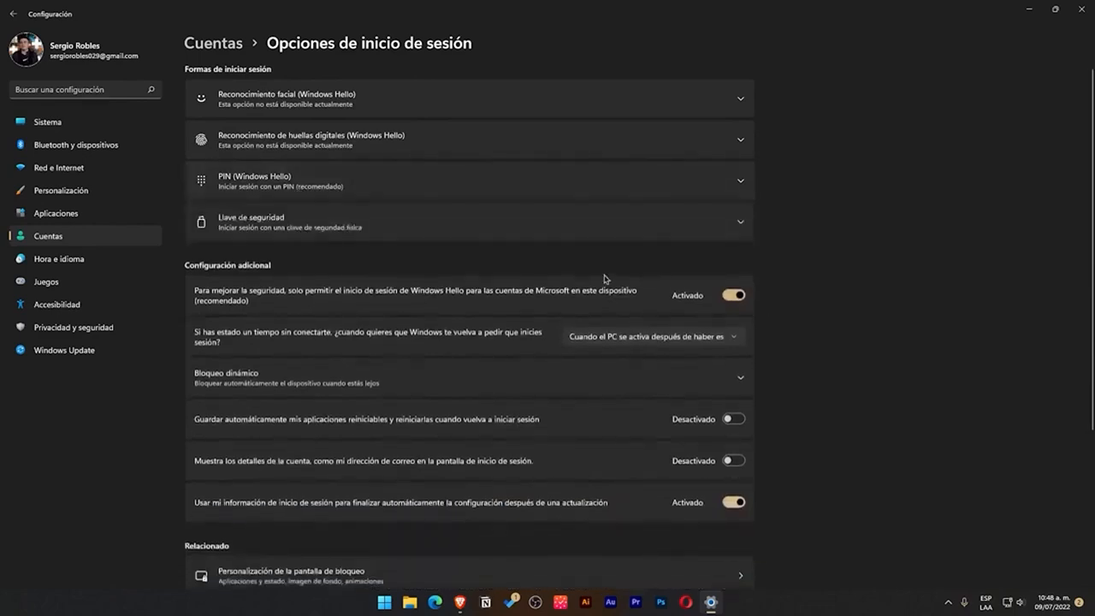
{"action": "mouse_move", "coordinate": [373, 226]}
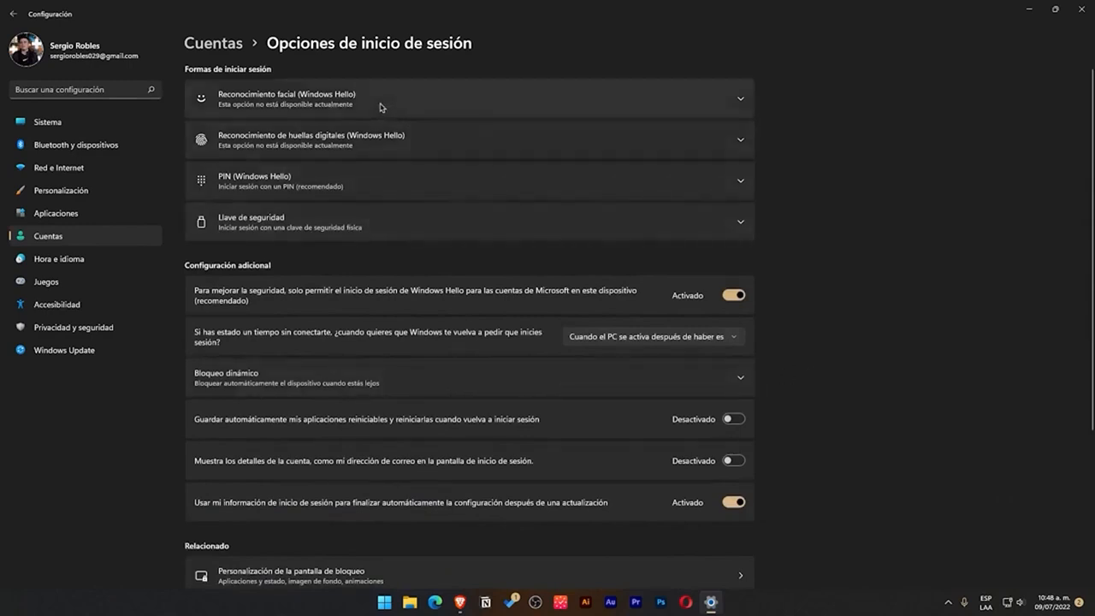
{"action": "mouse_move", "coordinate": [409, 110]}
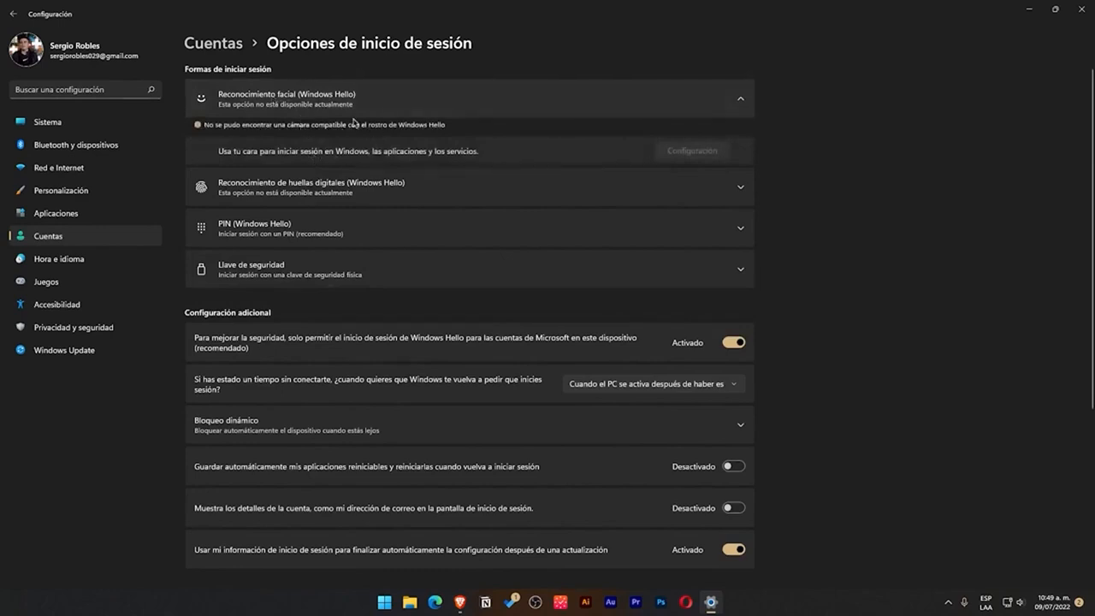
{"action": "mouse_move", "coordinate": [324, 116]}
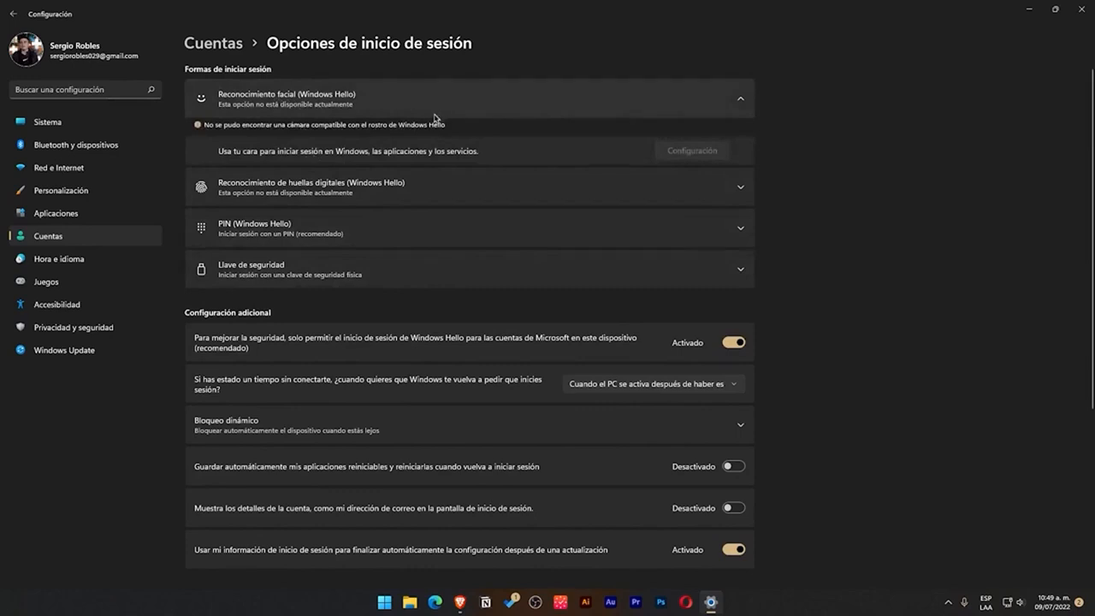
{"action": "mouse_move", "coordinate": [431, 120]}
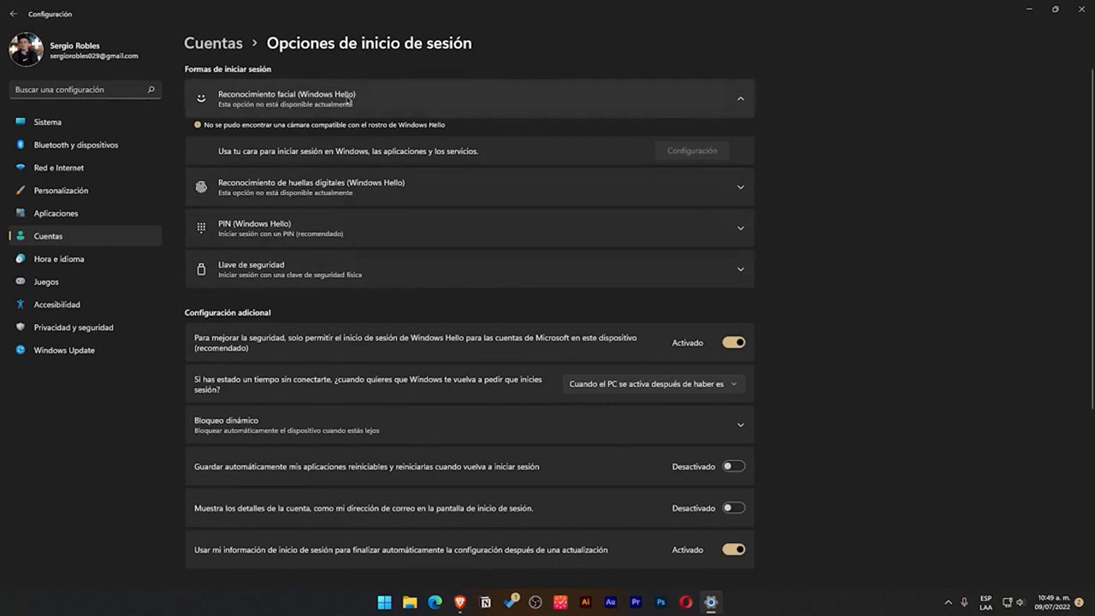
{"action": "mouse_move", "coordinate": [670, 165]}
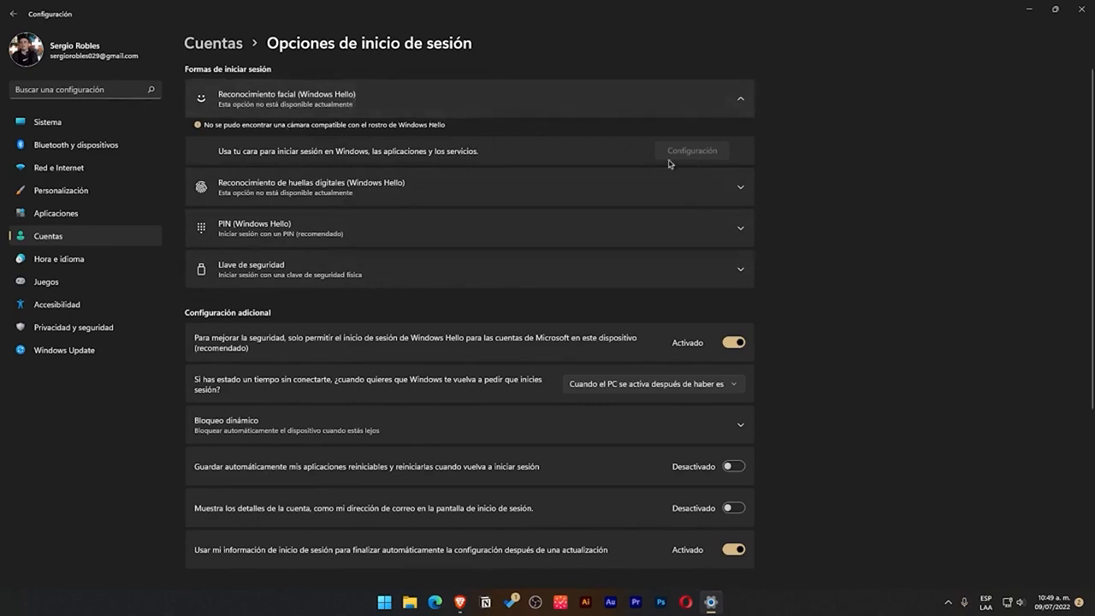
{"action": "mouse_move", "coordinate": [437, 116]}
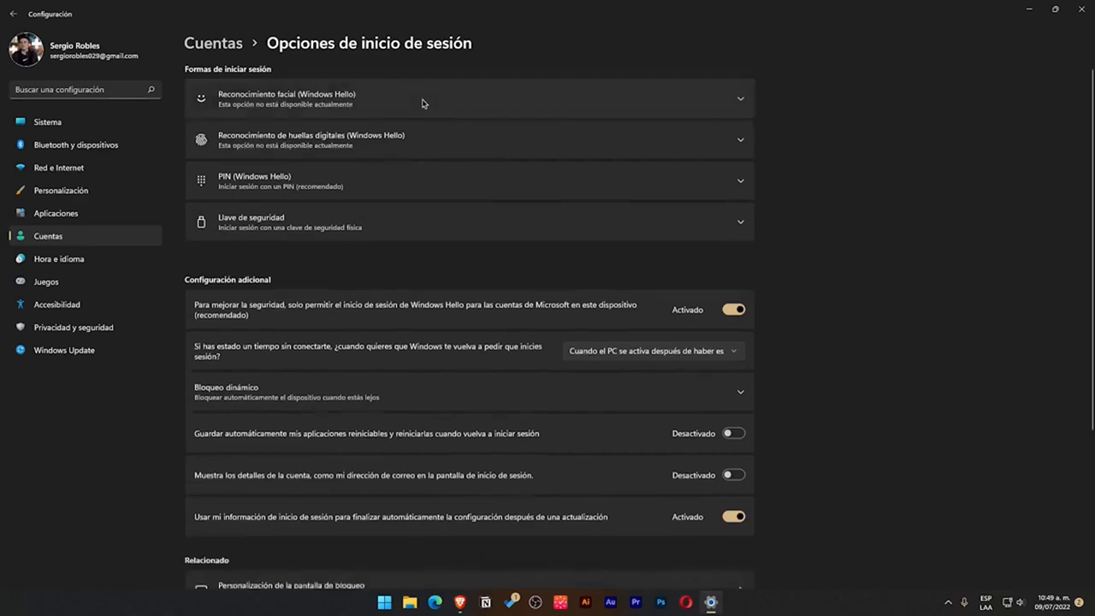
Step: Expand fingerprint recognition (Windows Hello), showing no compatible scanner found
{"action": "left_click", "coordinate": [468, 140]}
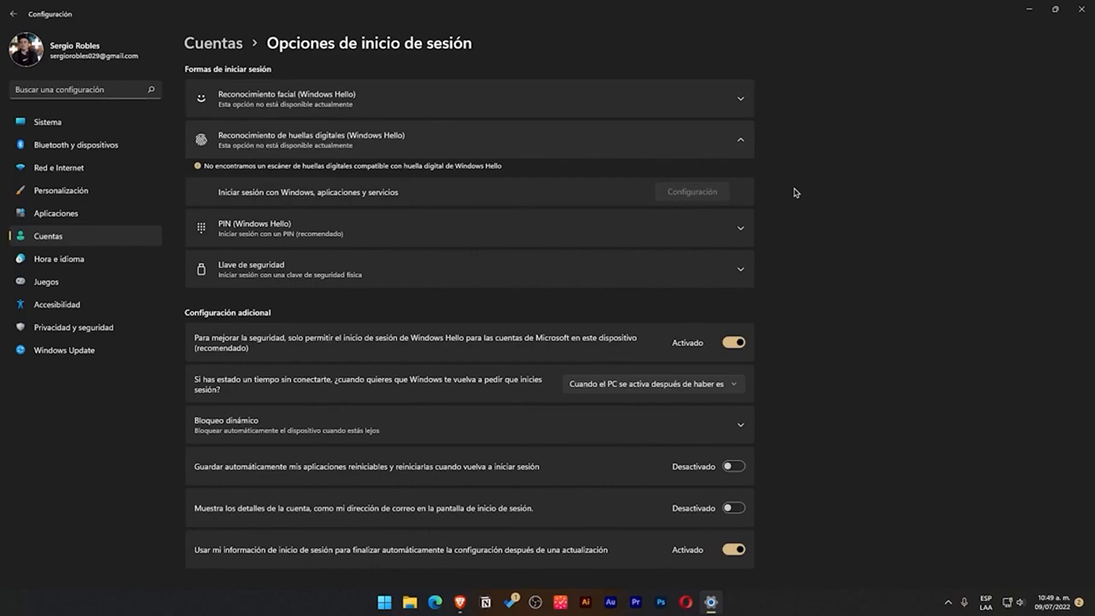
{"action": "mouse_move", "coordinate": [586, 151]}
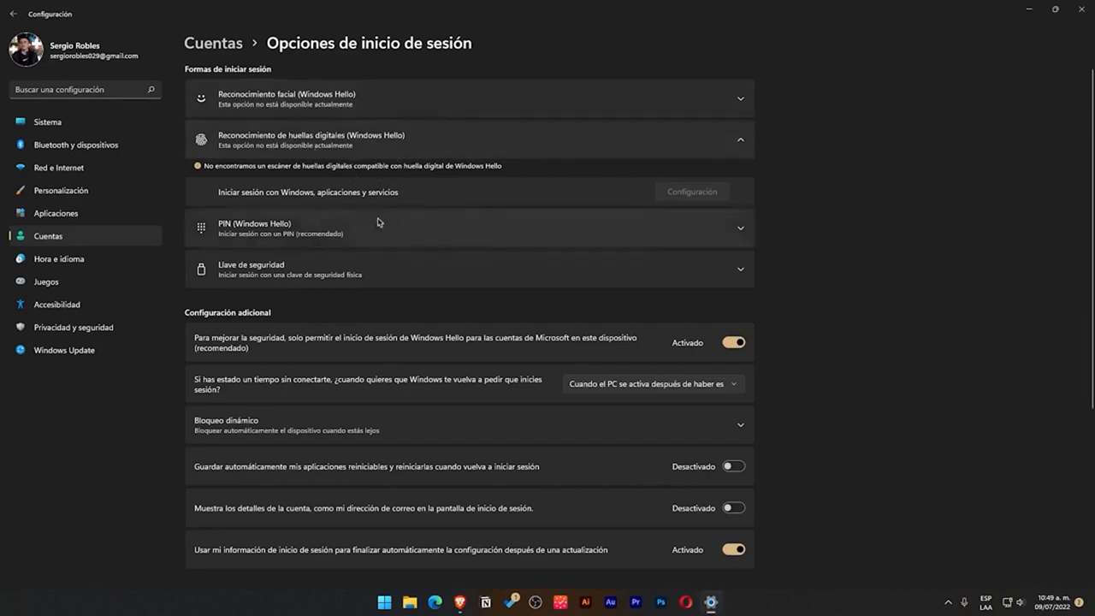
{"action": "mouse_move", "coordinate": [357, 147]}
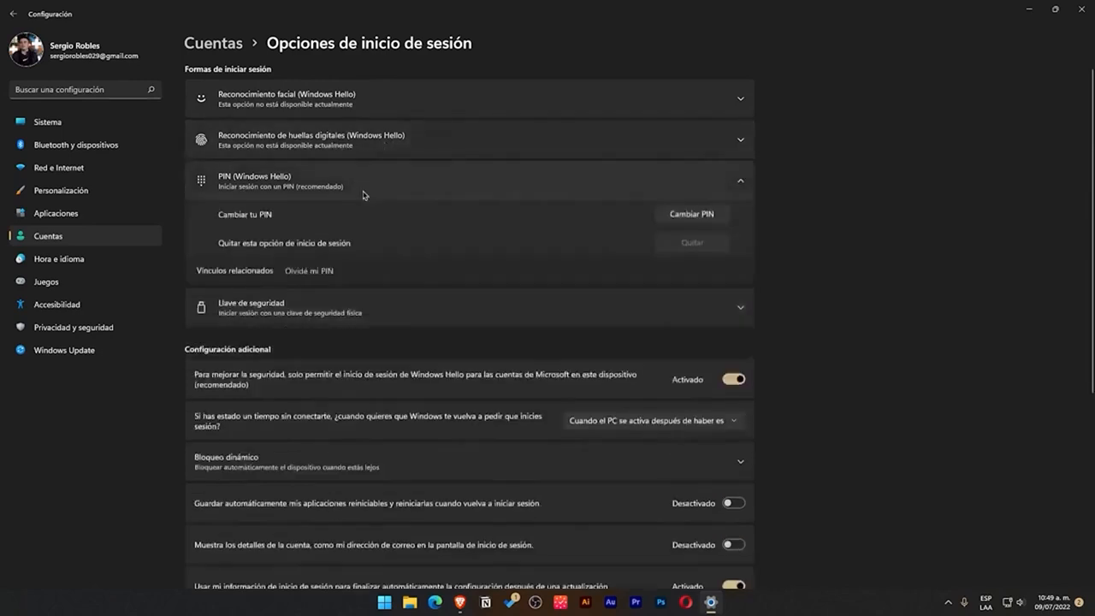
{"action": "mouse_move", "coordinate": [385, 236]}
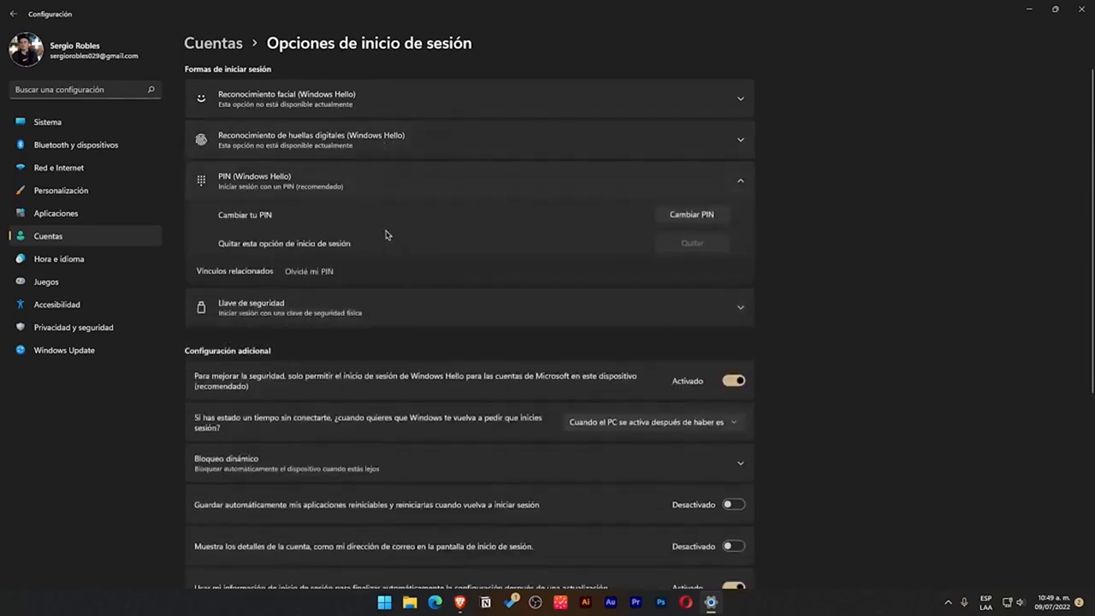
{"action": "mouse_move", "coordinate": [476, 233]}
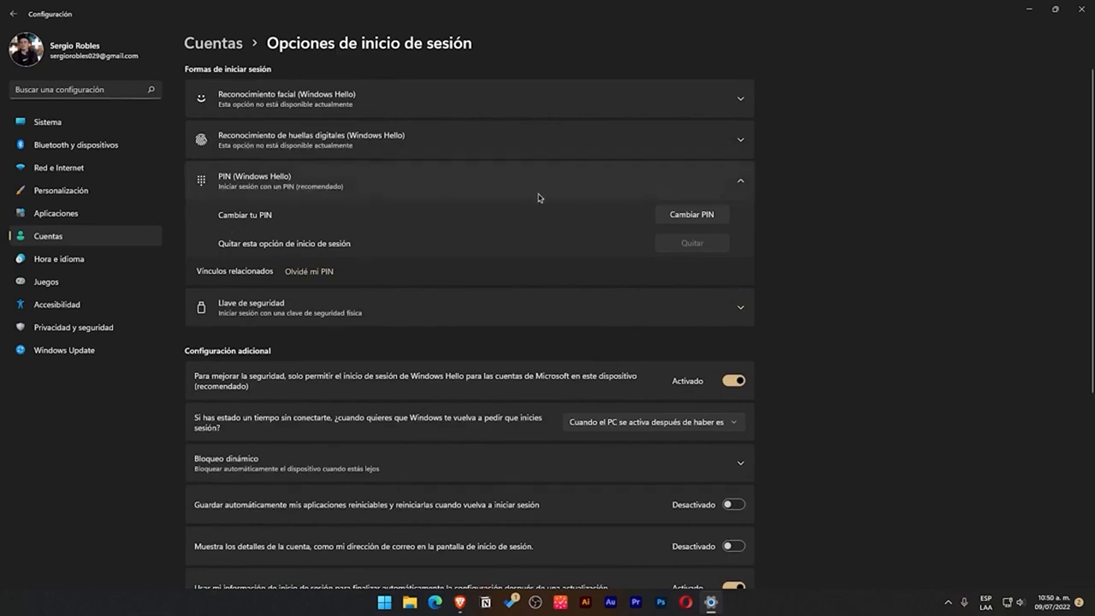
{"action": "mouse_move", "coordinate": [863, 243]}
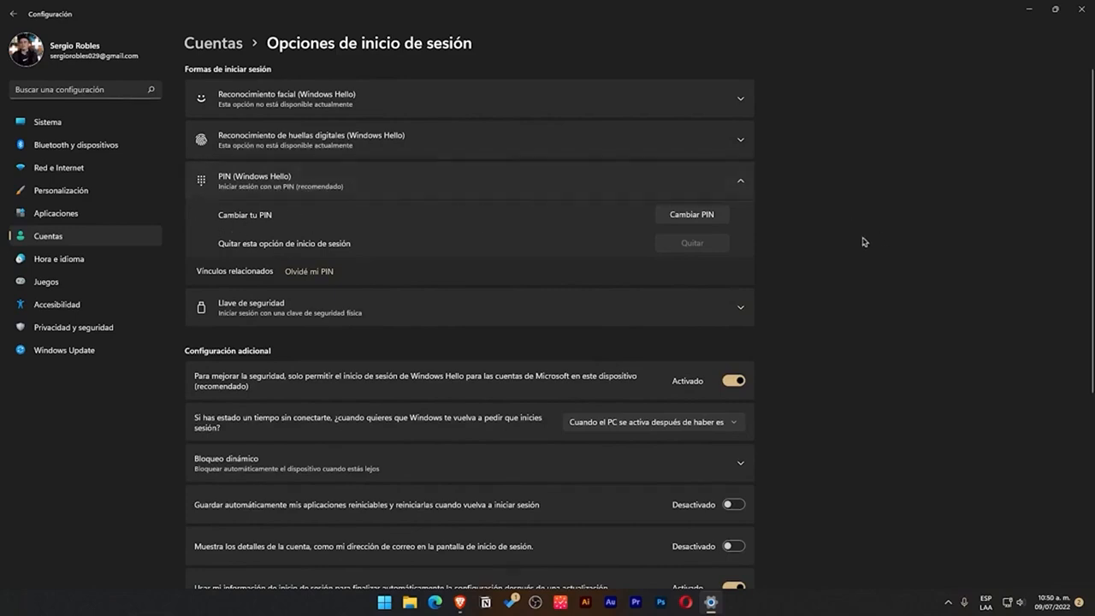
{"action": "mouse_move", "coordinate": [289, 216]}
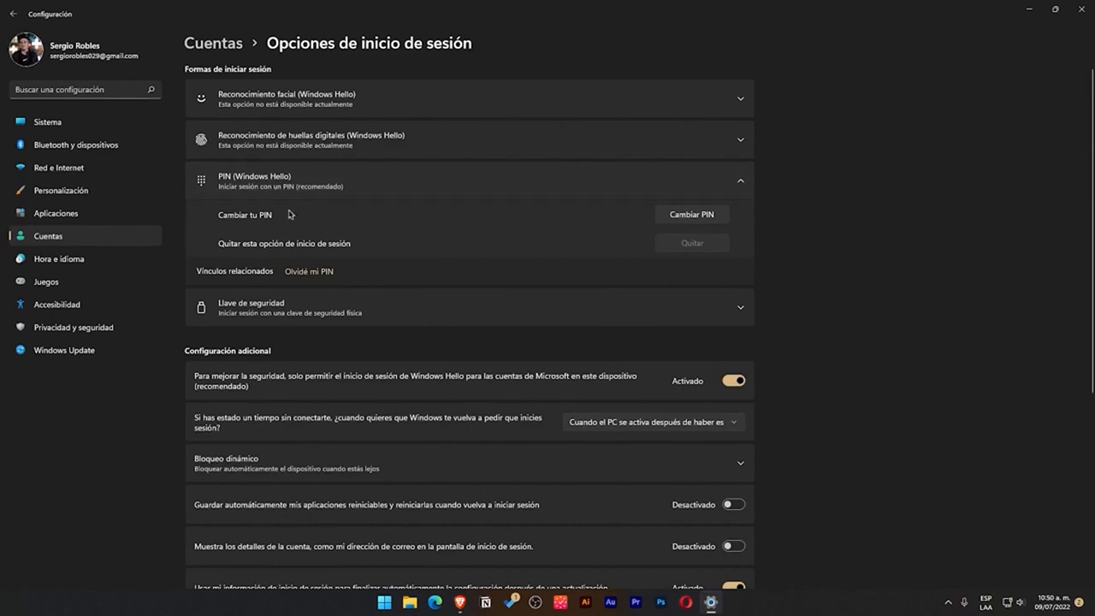
{"action": "scroll", "scroll_direction": "down", "scroll_amount": 3}
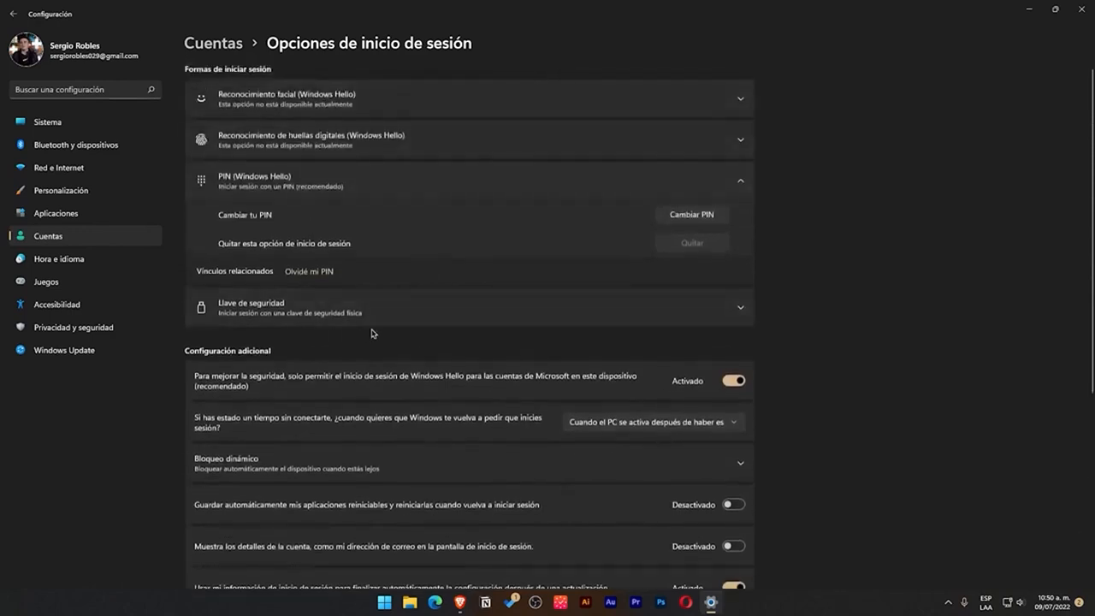
{"action": "mouse_move", "coordinate": [418, 346]}
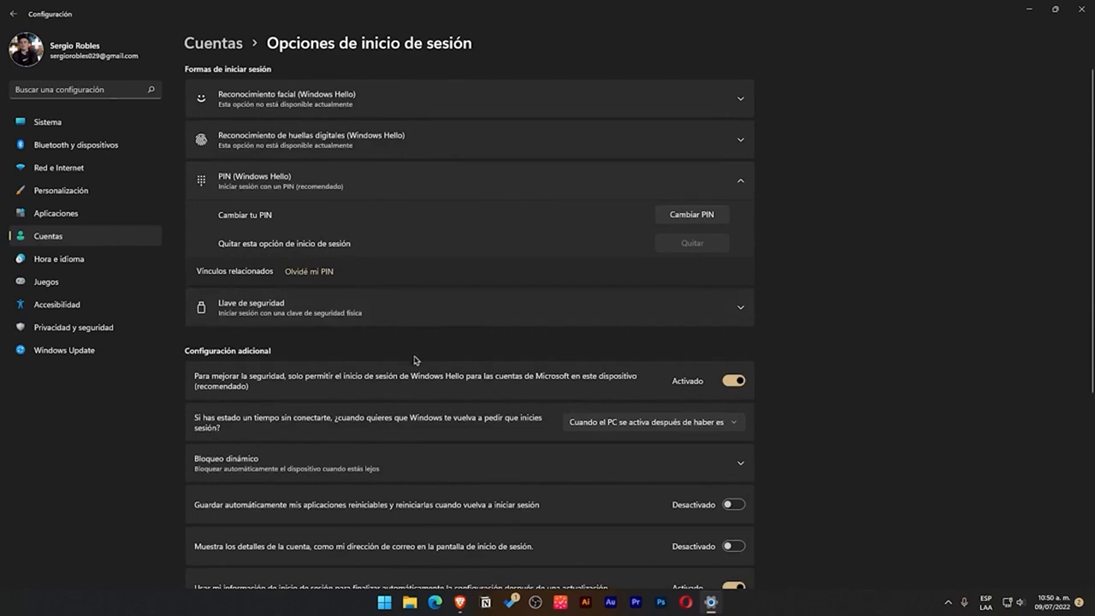
{"action": "mouse_move", "coordinate": [215, 197]}
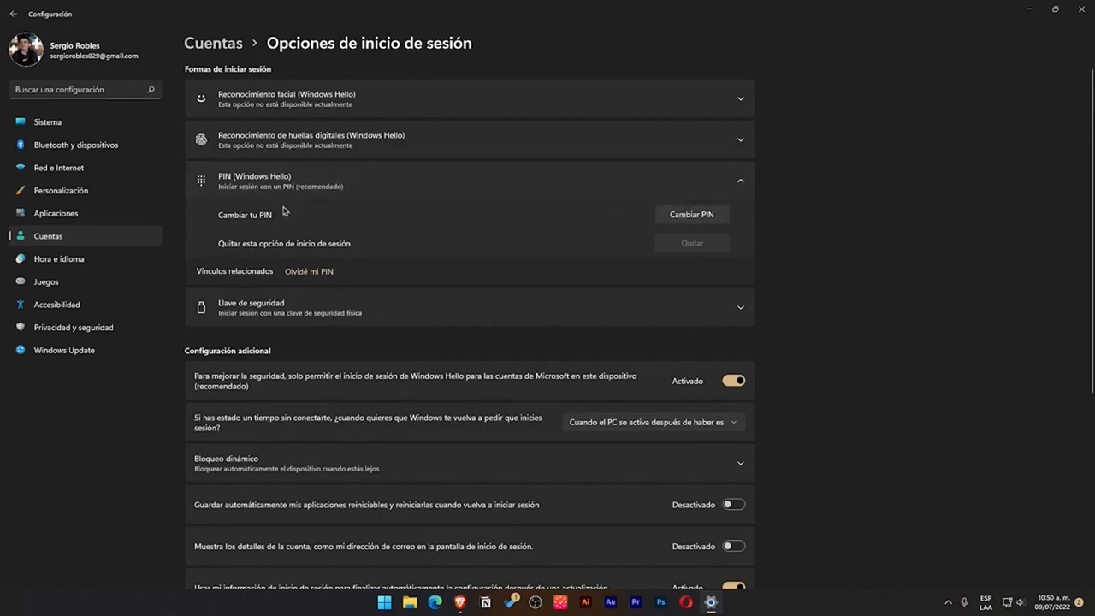
{"action": "mouse_move", "coordinate": [289, 337]}
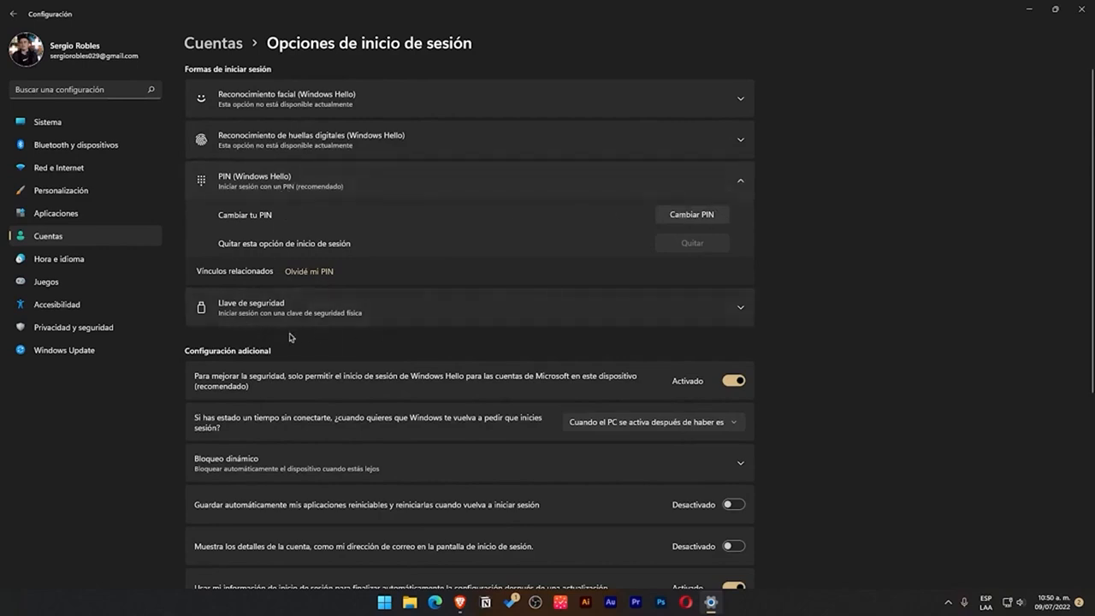
{"action": "mouse_move", "coordinate": [305, 360]}
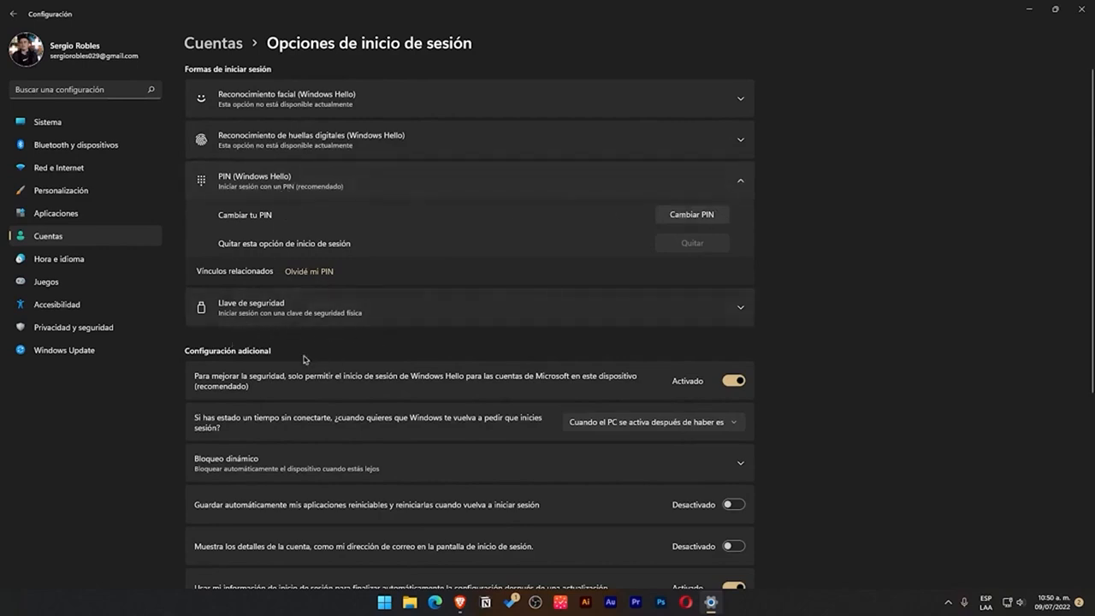
{"action": "mouse_move", "coordinate": [376, 340]}
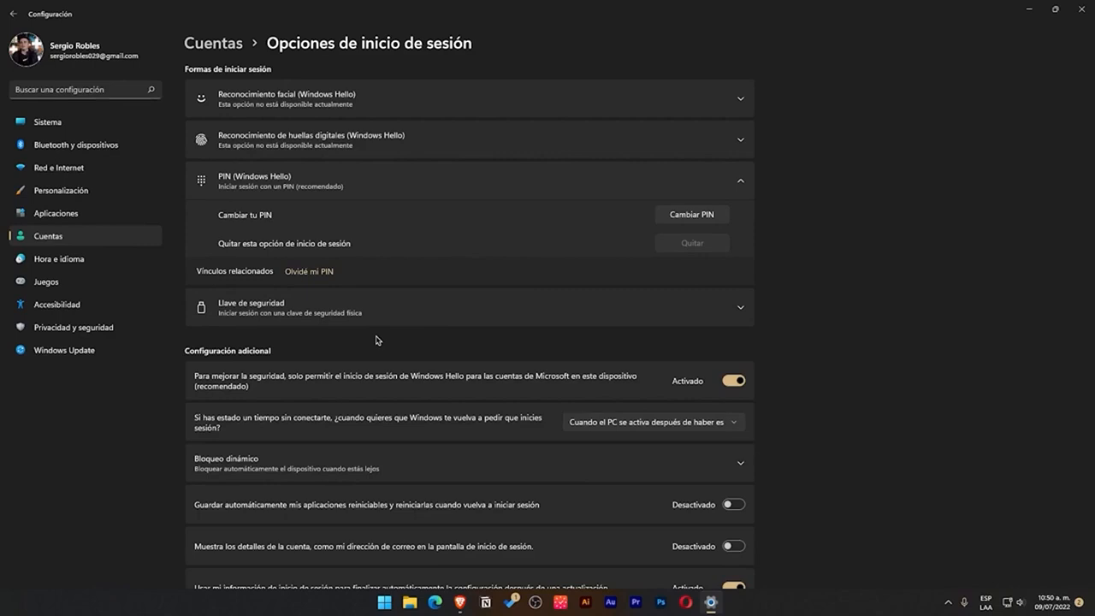
{"action": "mouse_move", "coordinate": [387, 354]}
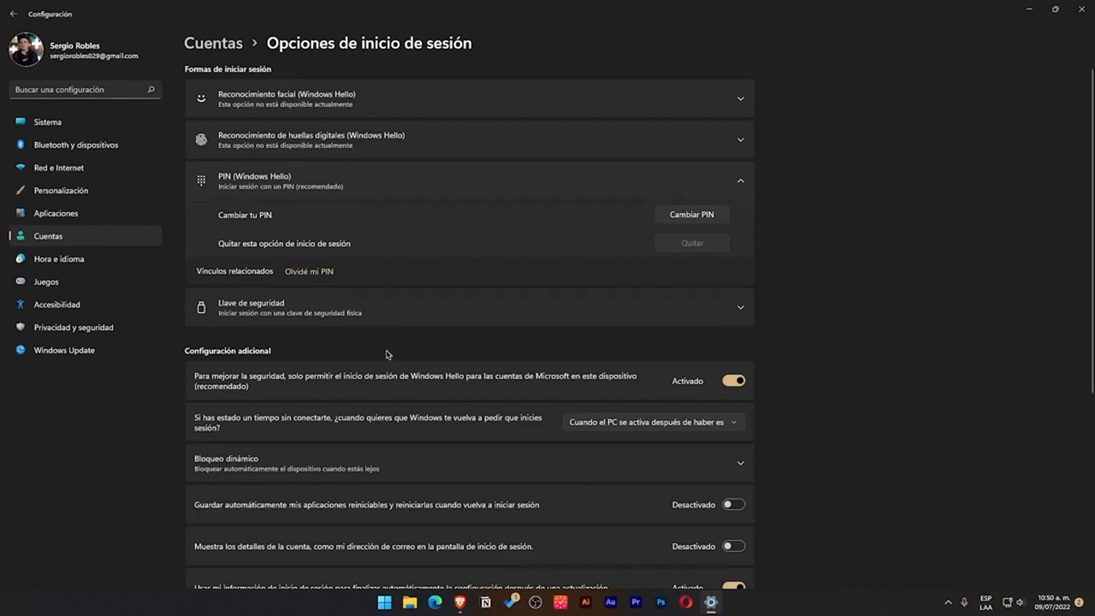
{"action": "mouse_move", "coordinate": [407, 304]}
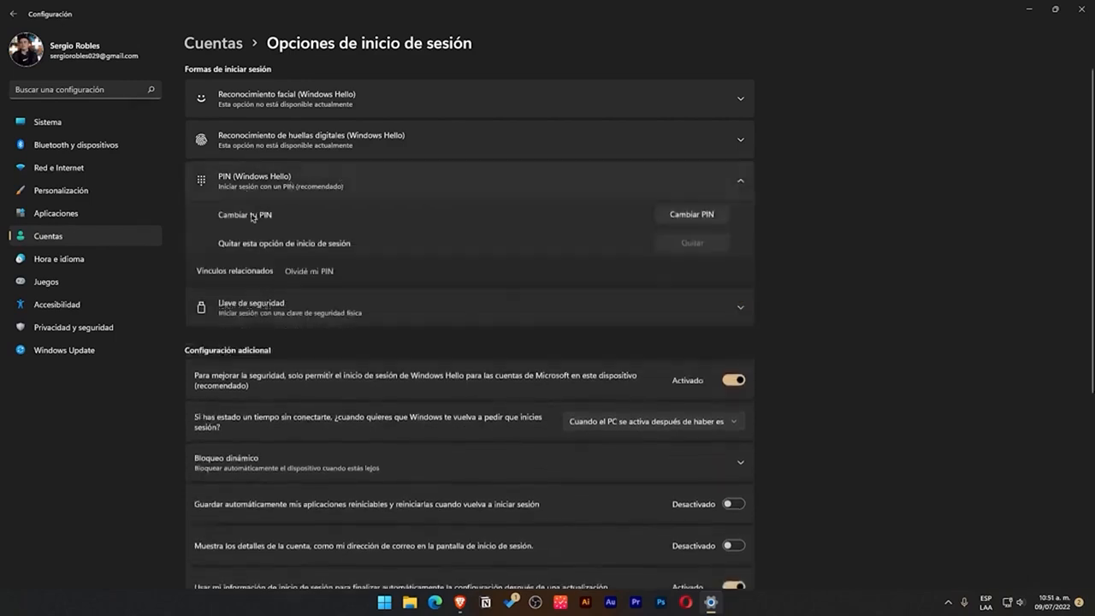
{"action": "mouse_move", "coordinate": [435, 233]}
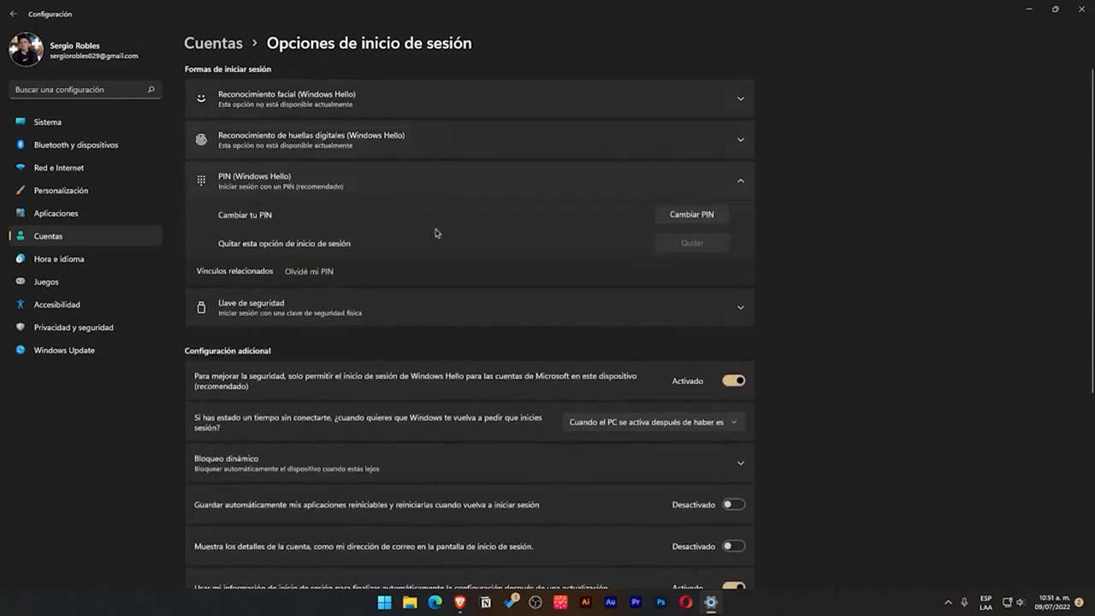
{"action": "mouse_move", "coordinate": [261, 216]}
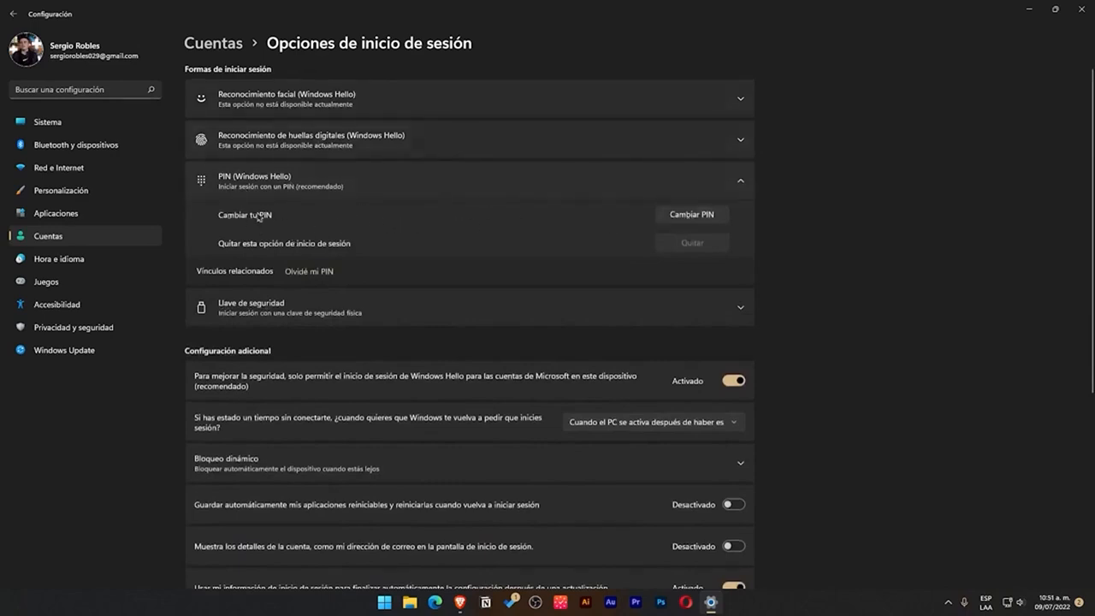
{"action": "mouse_move", "coordinate": [308, 226]}
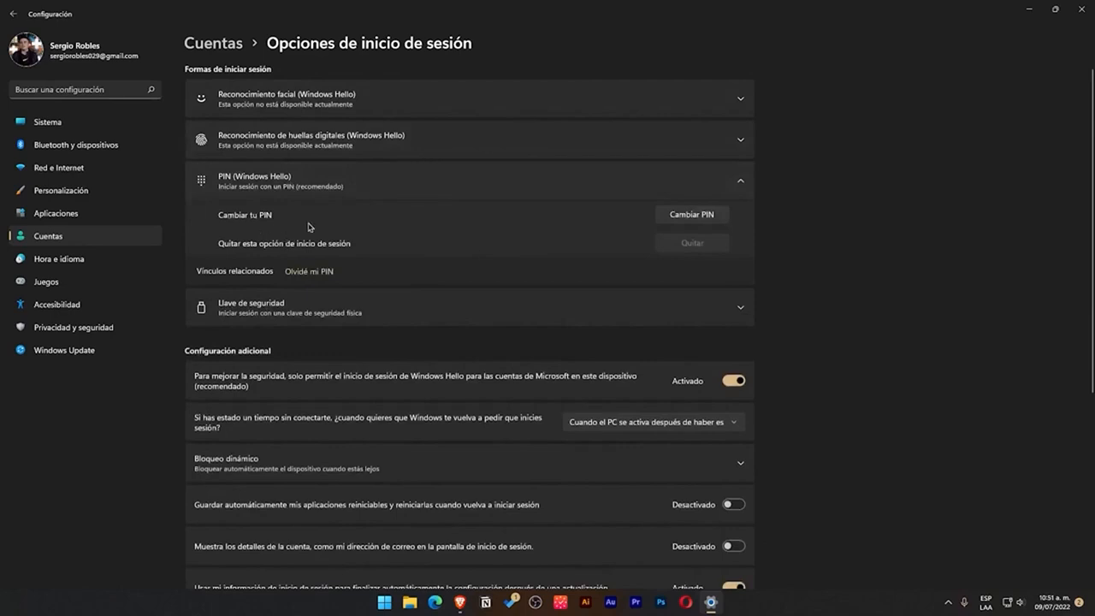
Step: Bring up the Windows Security 'Cambiar tu PIN' prompt from PIN (Windows Hello)
{"action": "left_click", "coordinate": [692, 214]}
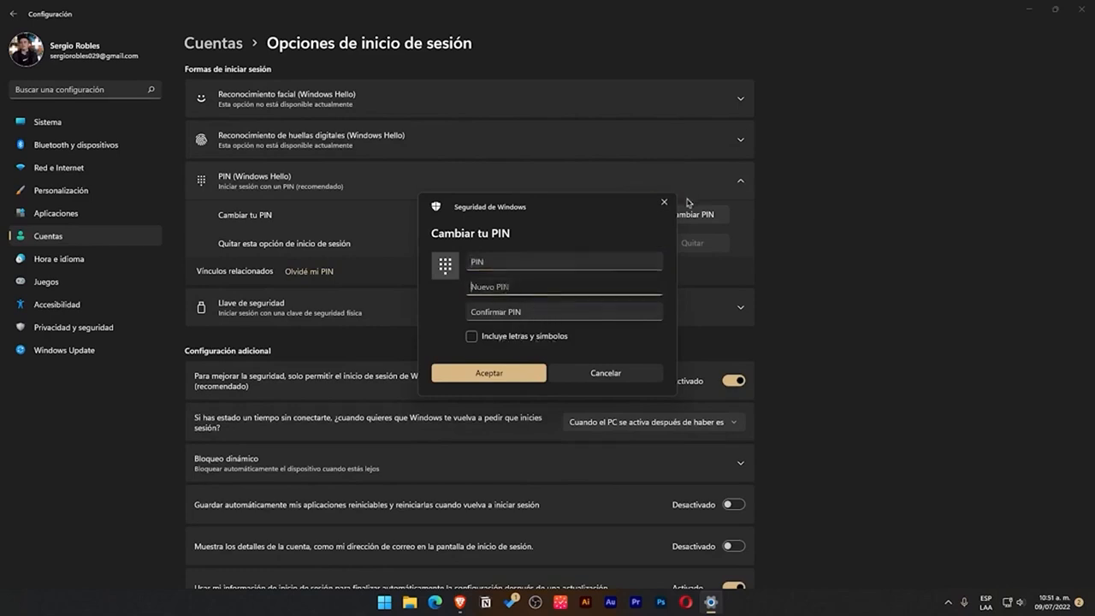
{"action": "mouse_move", "coordinate": [664, 202]}
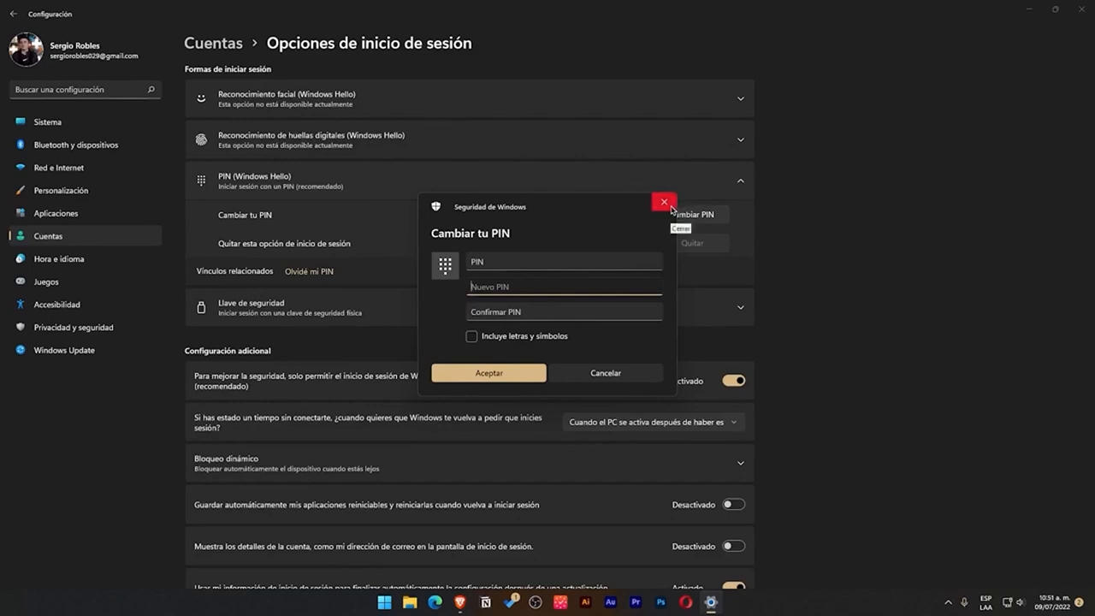
{"action": "mouse_move", "coordinate": [664, 202]}
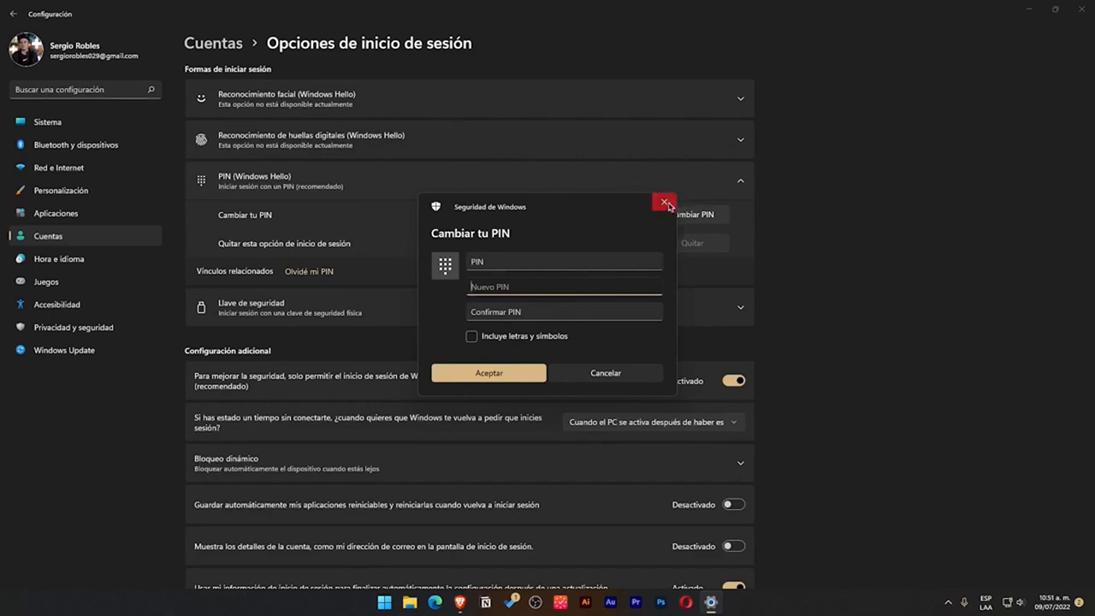
Step: Dismiss the 'Cambiar tu PIN' prompt unchanged and reveal the additional sign-in settings below
{"action": "left_click", "coordinate": [664, 202]}
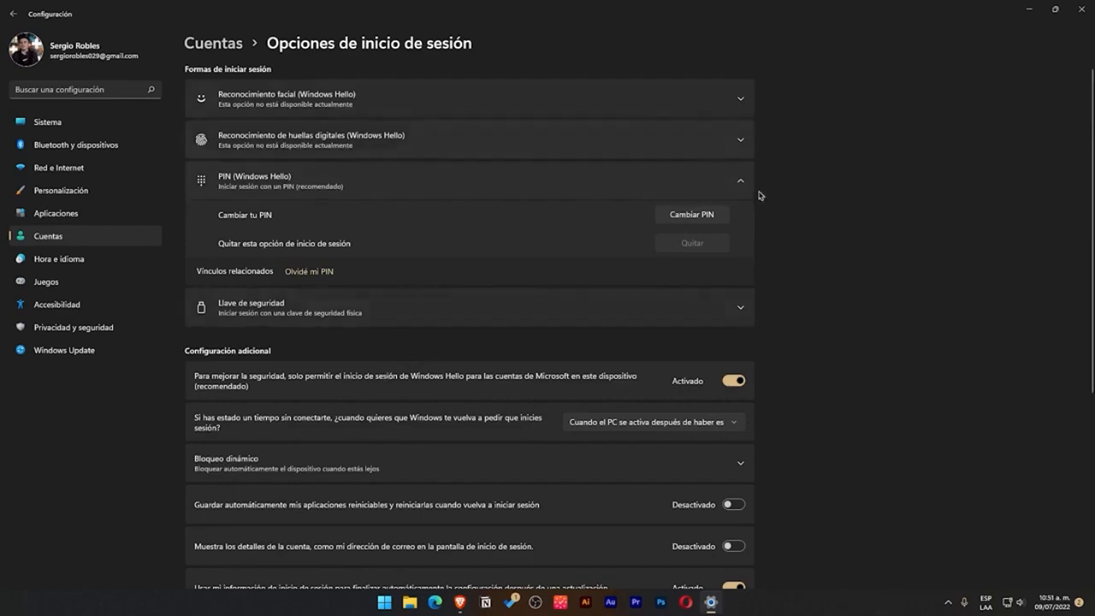
{"action": "mouse_move", "coordinate": [599, 359]}
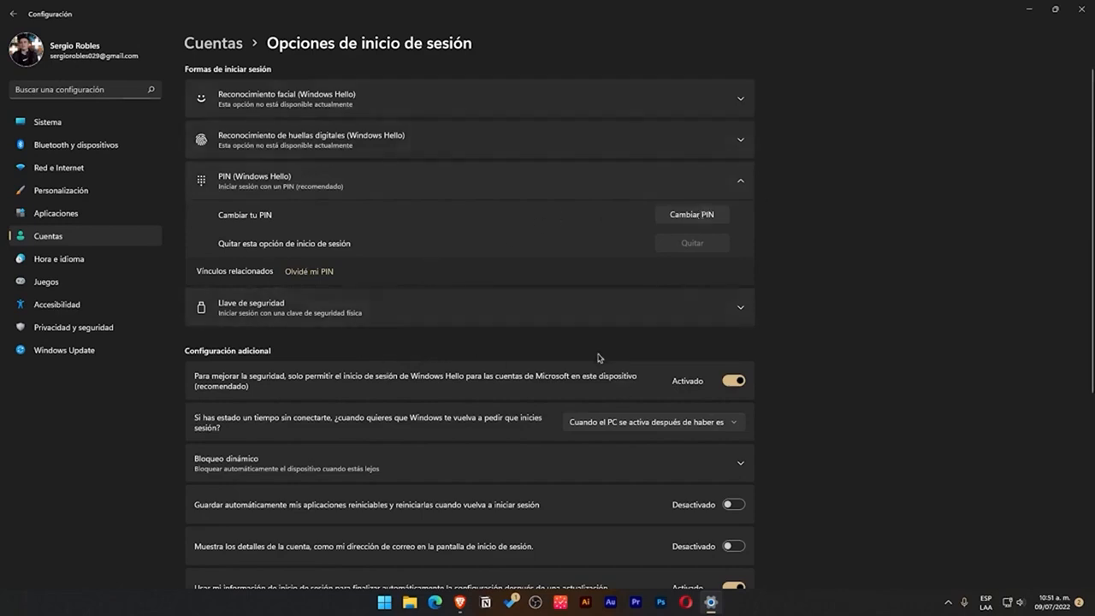
{"action": "mouse_move", "coordinate": [811, 391]}
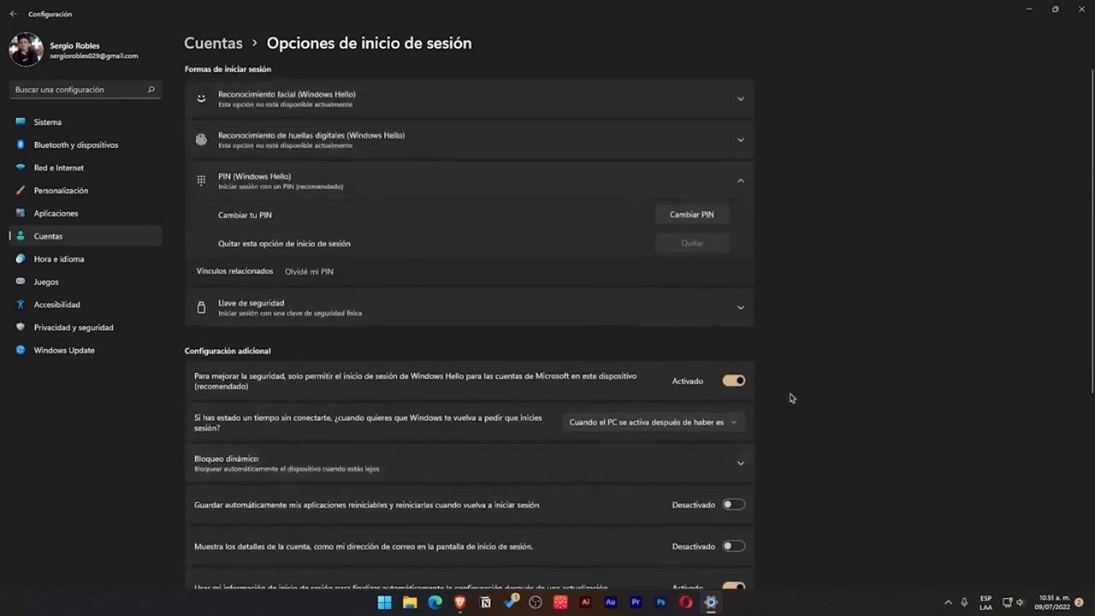
{"action": "scroll", "scroll_direction": "down", "scroll_amount": 3}
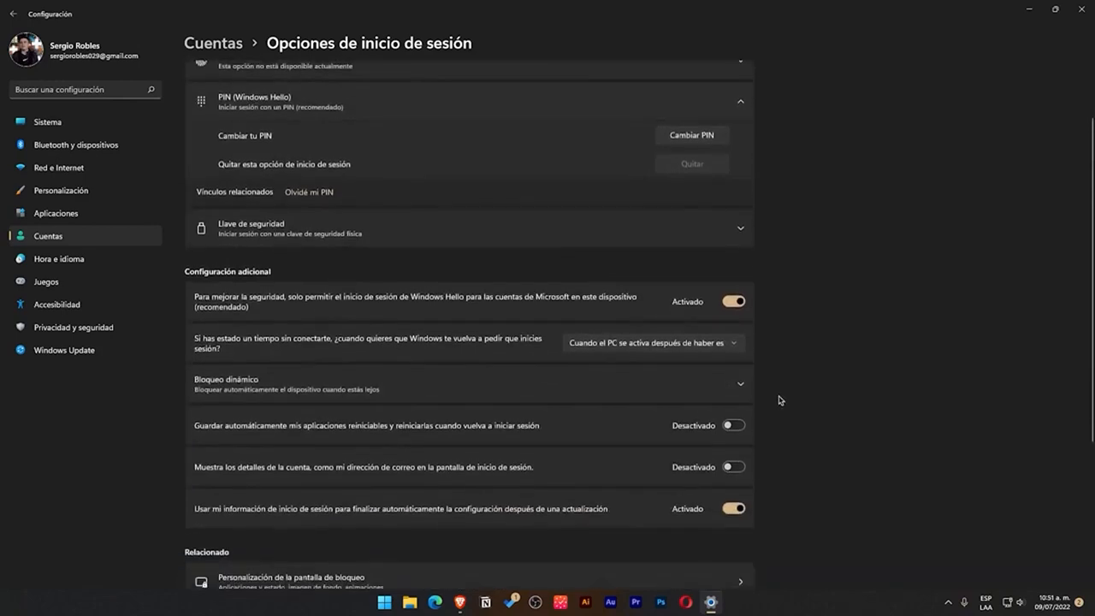